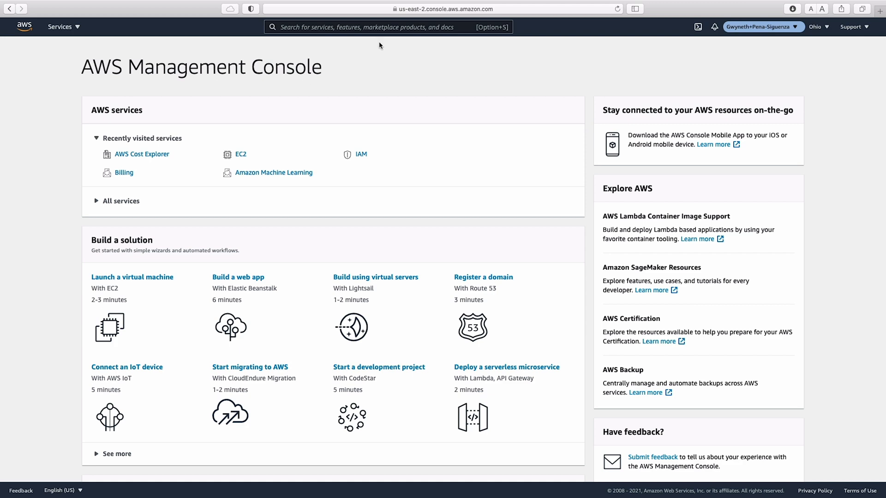
Go from the console's billing search to the Cost Management home showing $0.22 current costs
text(billing)
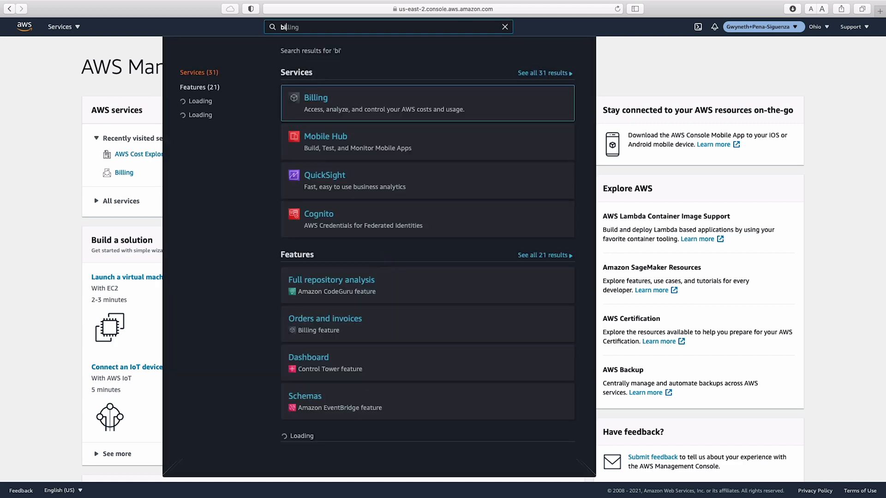
click(315, 97)
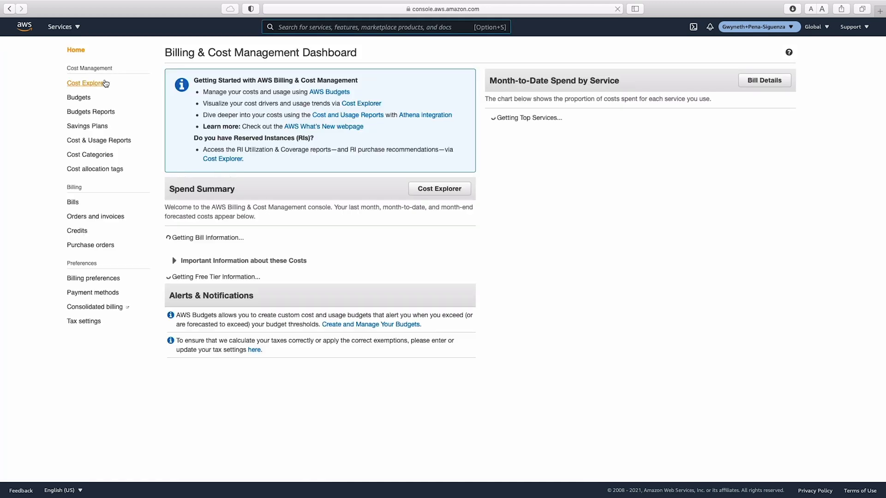
click(86, 83)
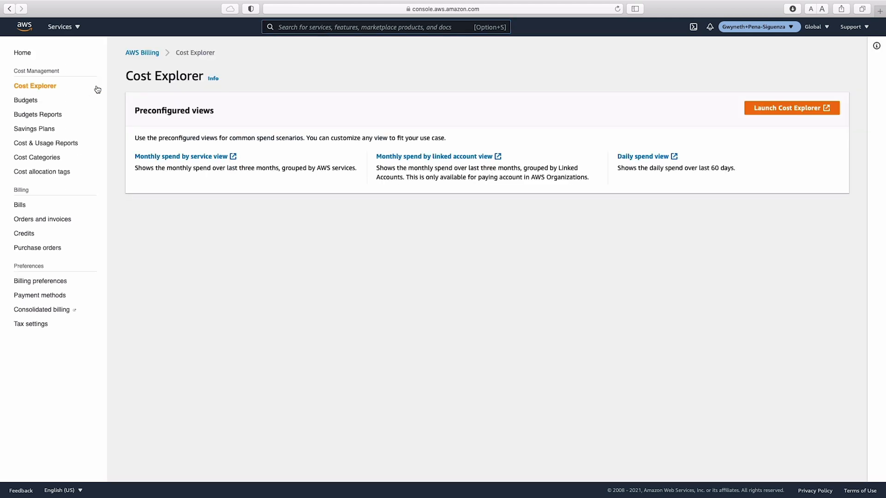
click(791, 108)
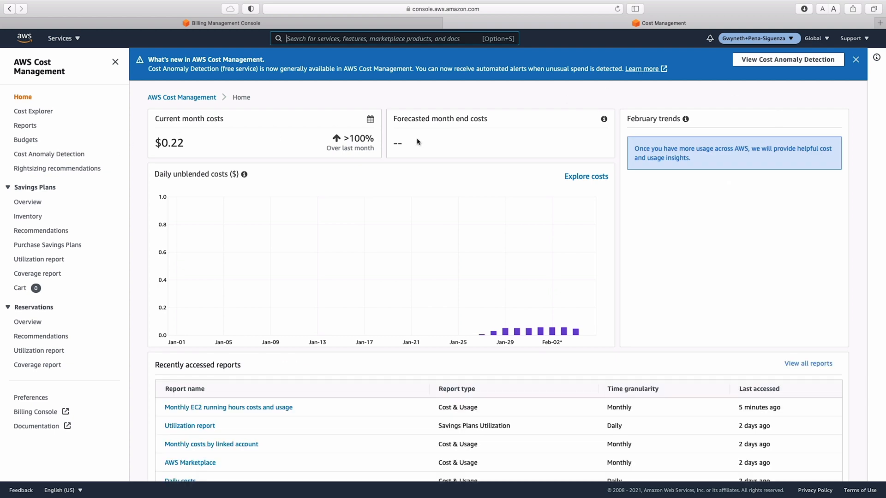
mouse_move(260, 175)
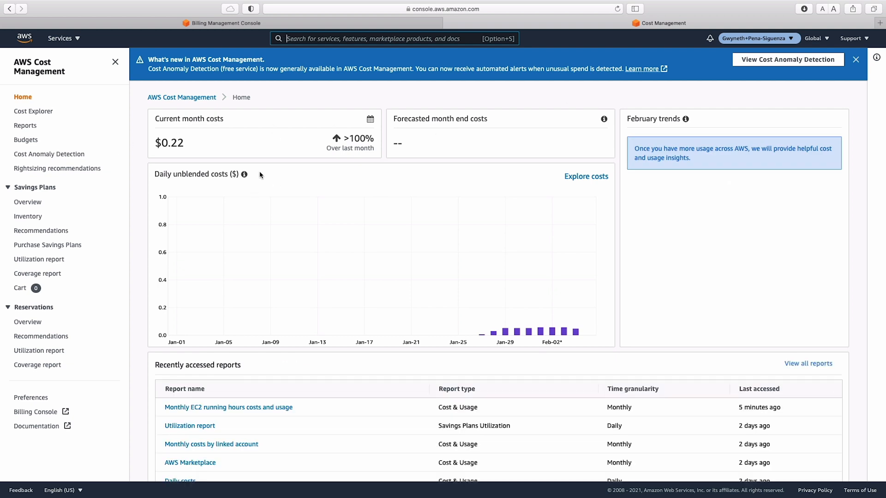
mouse_move(452, 128)
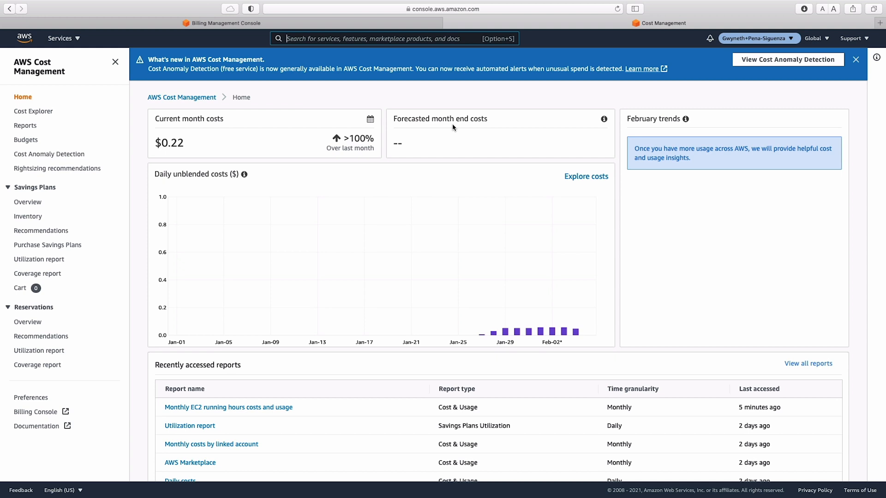
scroll(down, 3)
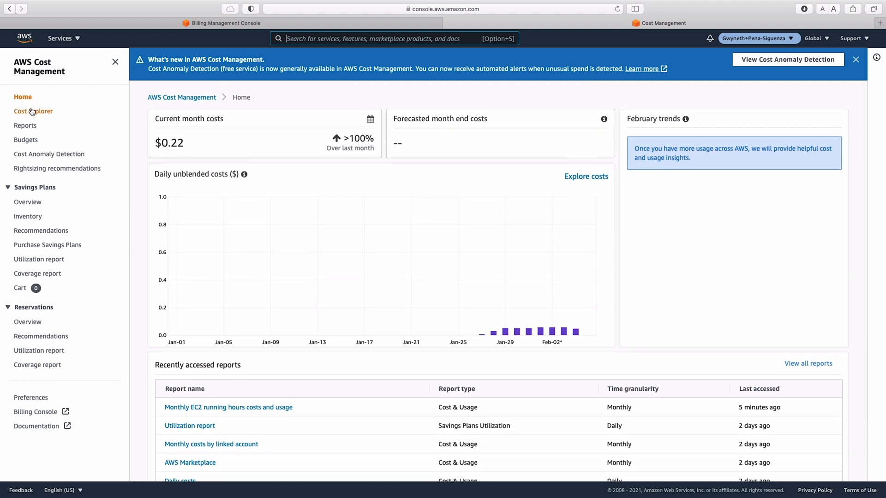
Open the six-month monthly cost report by service and browse its chart styles and table
click(33, 110)
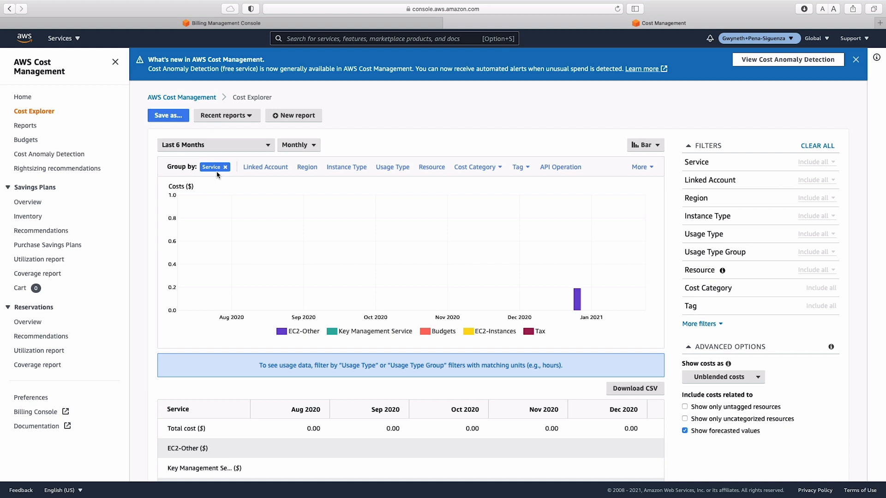
click(644, 145)
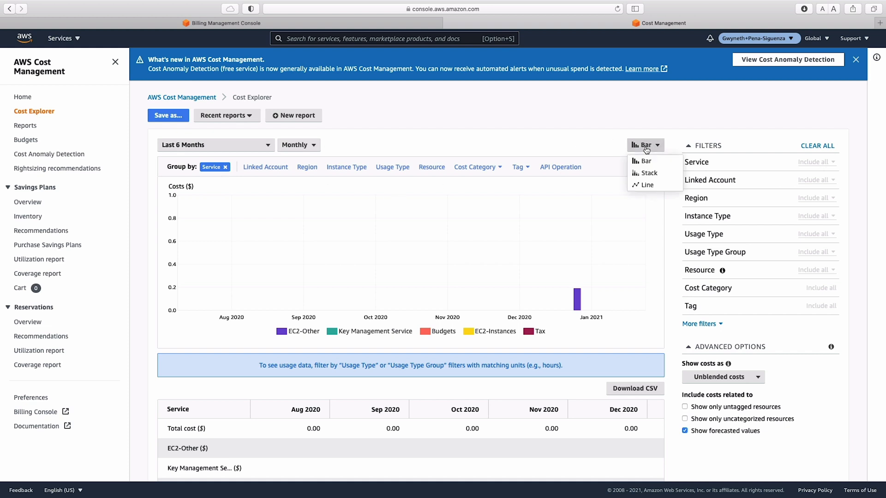
scroll(down, 3)
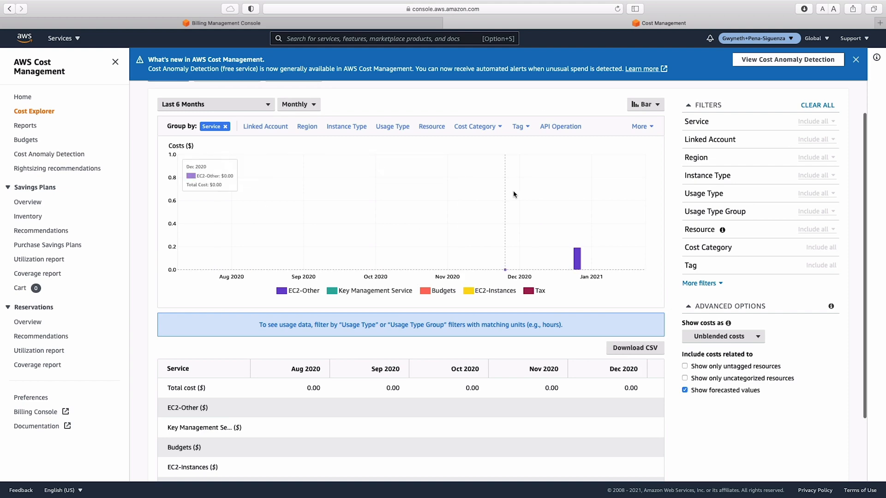
scroll(down, 3)
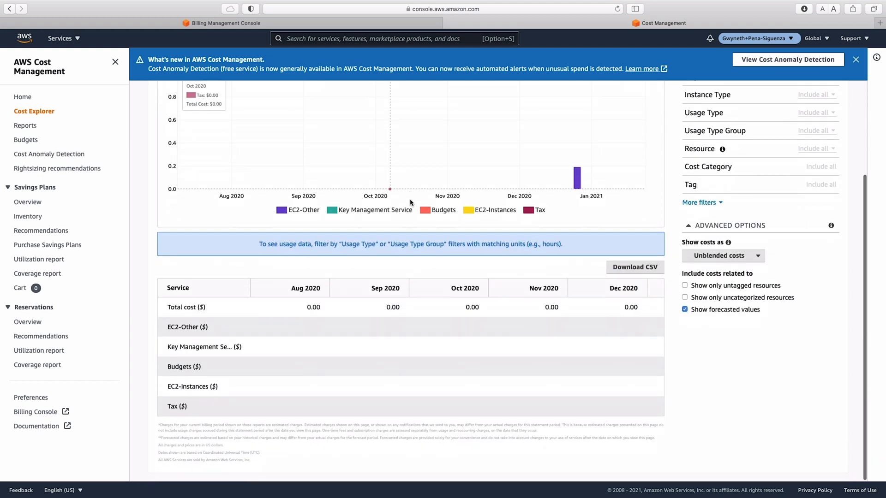
scroll(up, 3)
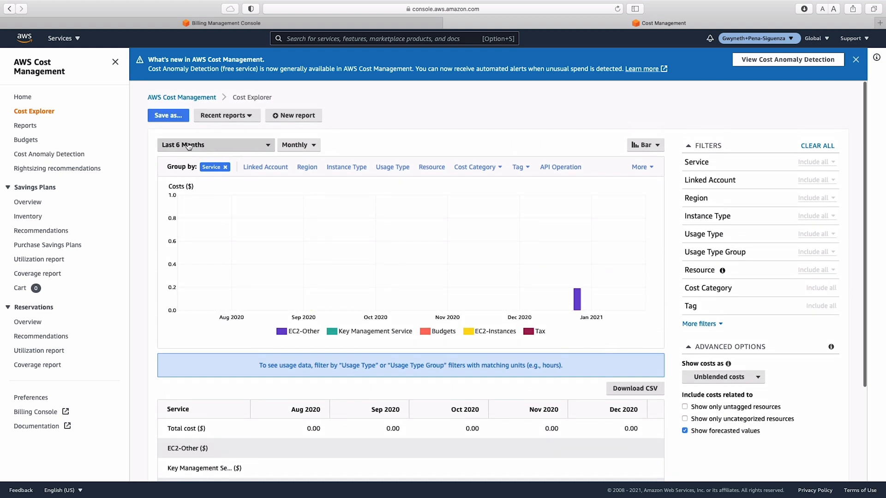
Change the report's date range to the last 7 days at daily granularity
click(214, 145)
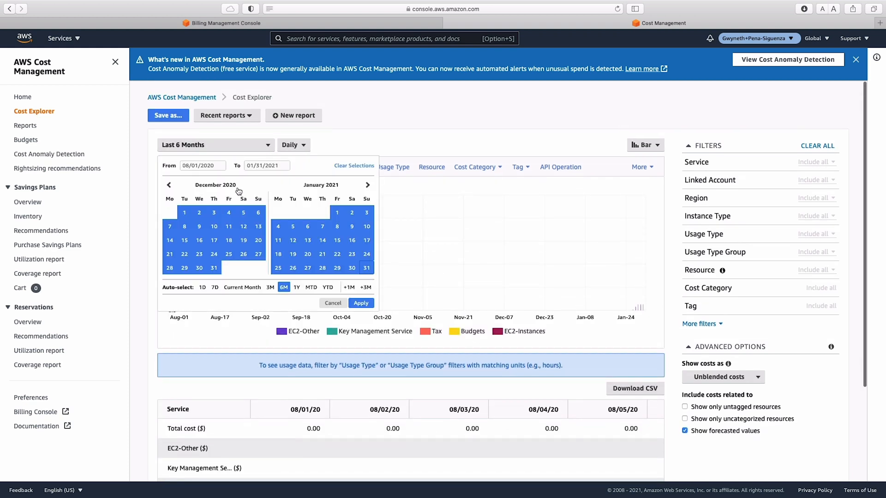
click(215, 287)
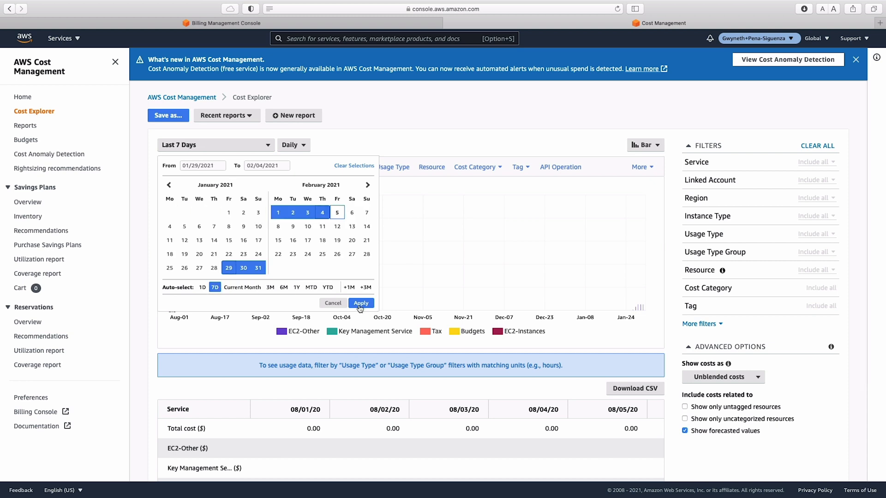
click(360, 303)
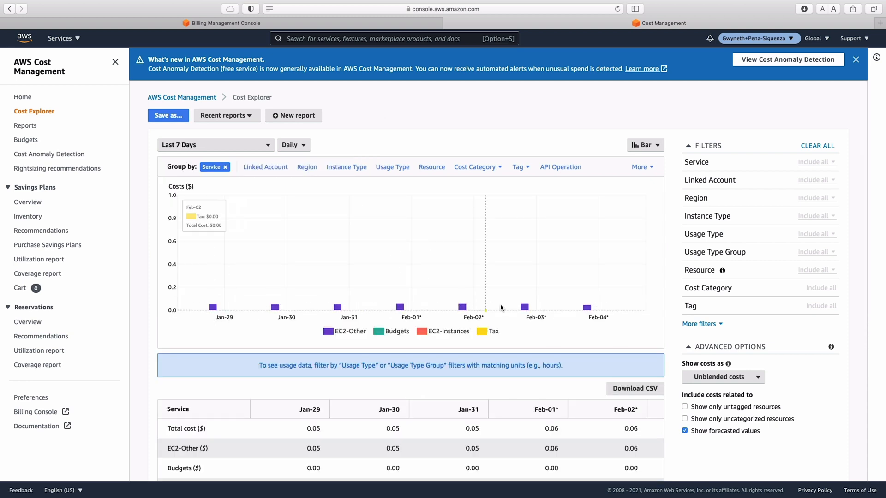
mouse_move(467, 288)
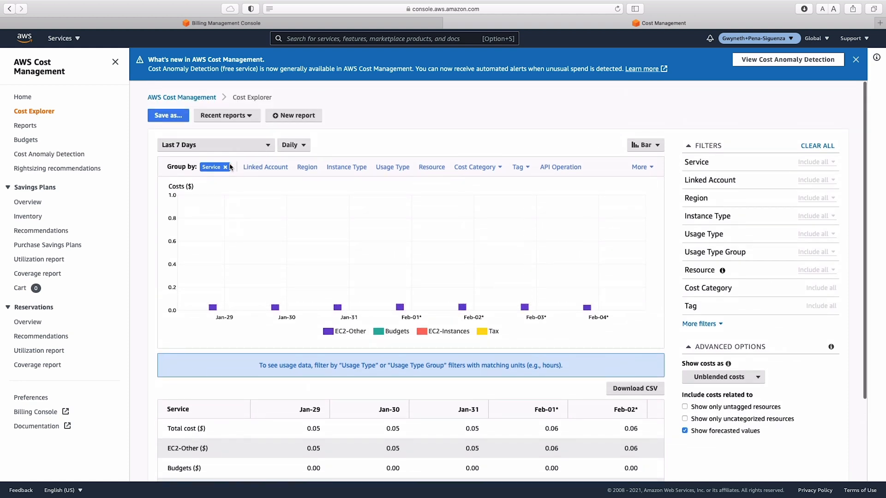
Filter the report to the EC2-Instances and EC2-Other services, grouped by service again
click(225, 167)
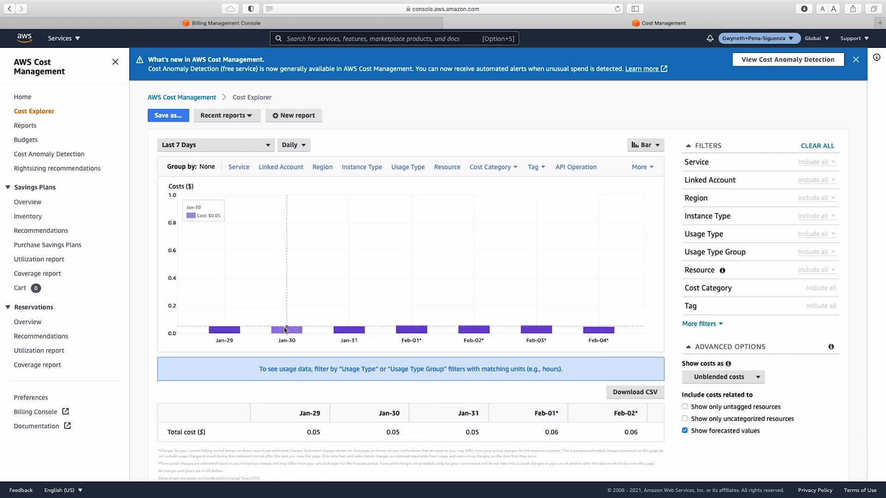
mouse_move(531, 336)
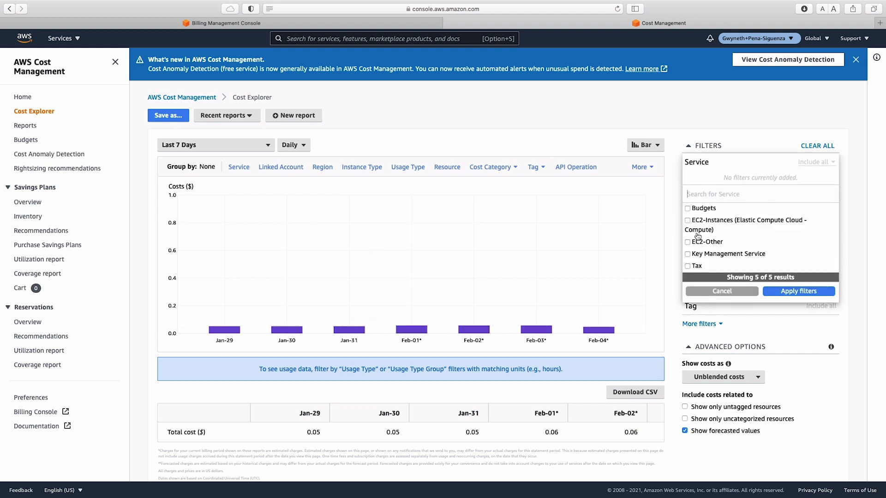
click(687, 242)
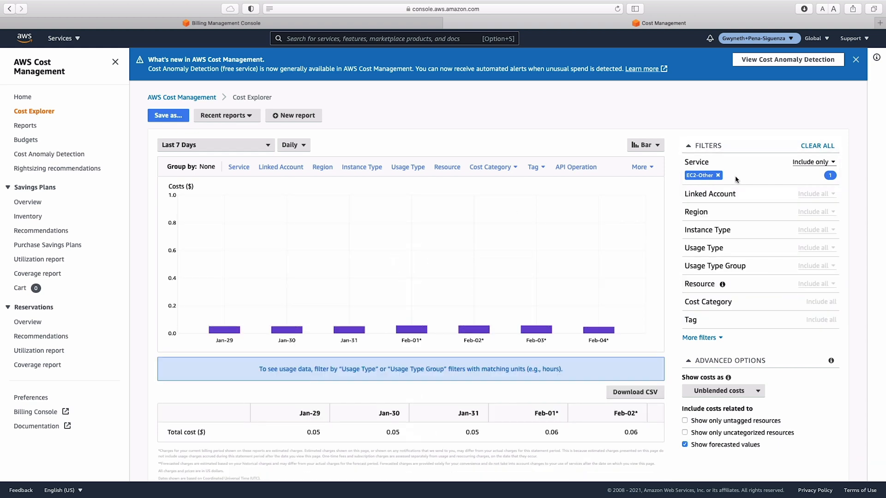
click(813, 162)
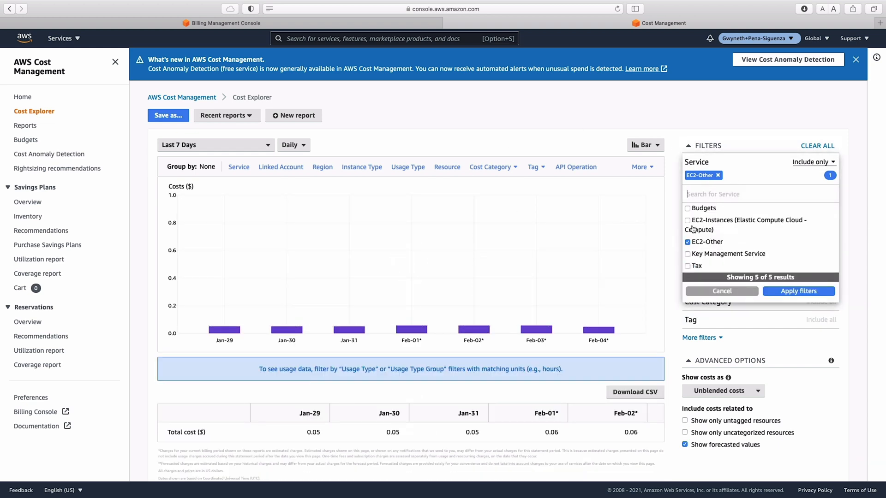
click(688, 220)
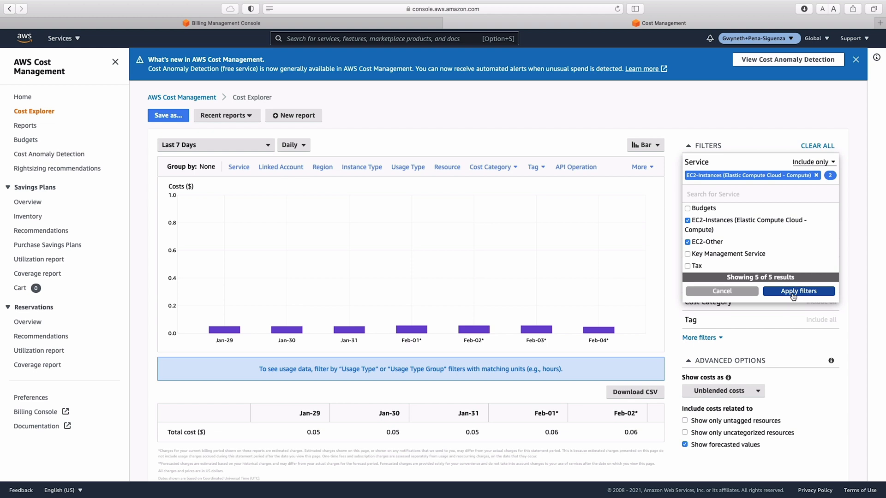
click(798, 291)
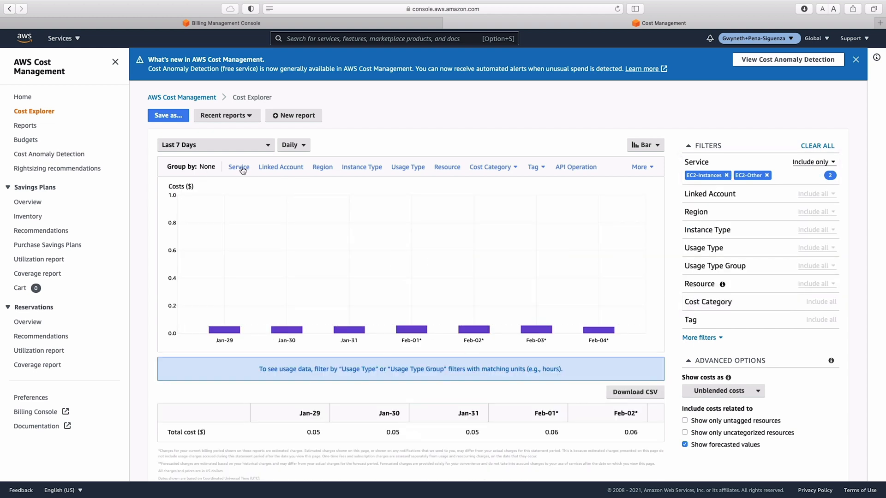
click(239, 166)
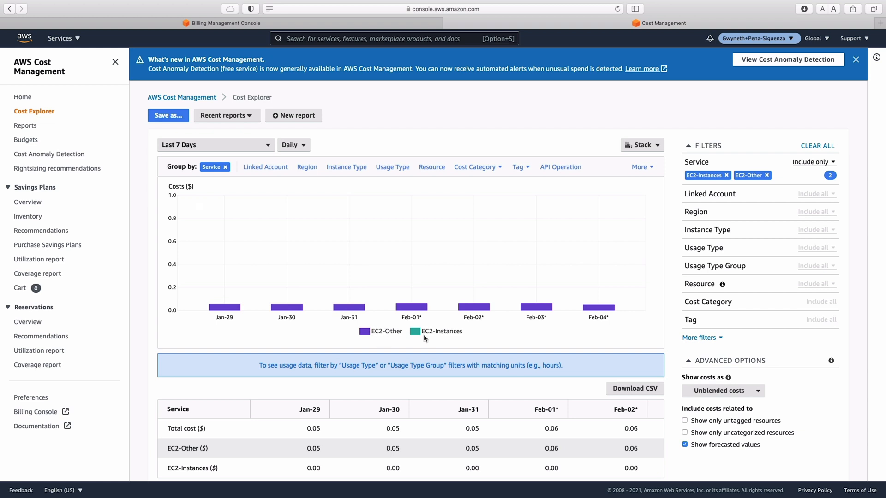
scroll(down, 3)
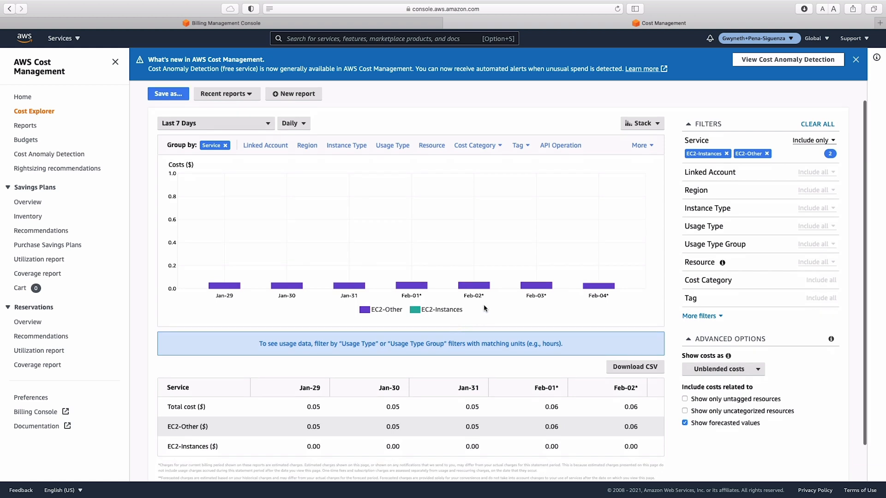
scroll(down, 3)
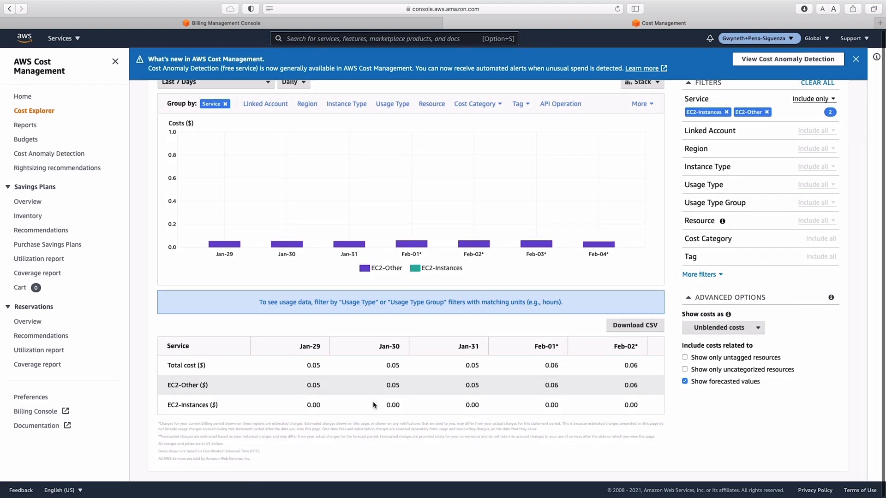
mouse_move(422, 463)
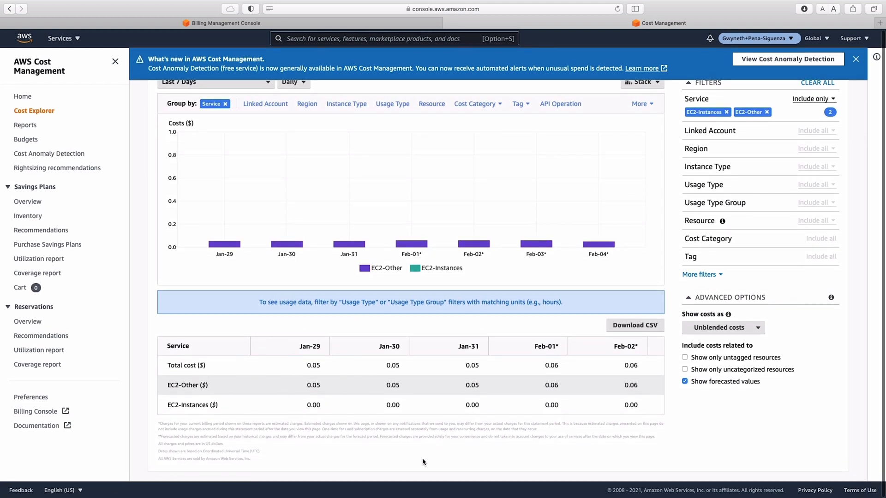
mouse_move(324, 383)
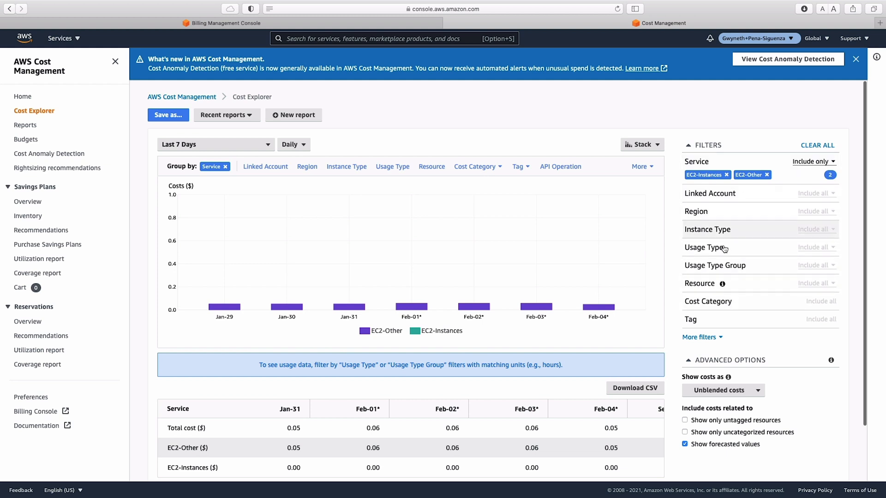
mouse_move(737, 143)
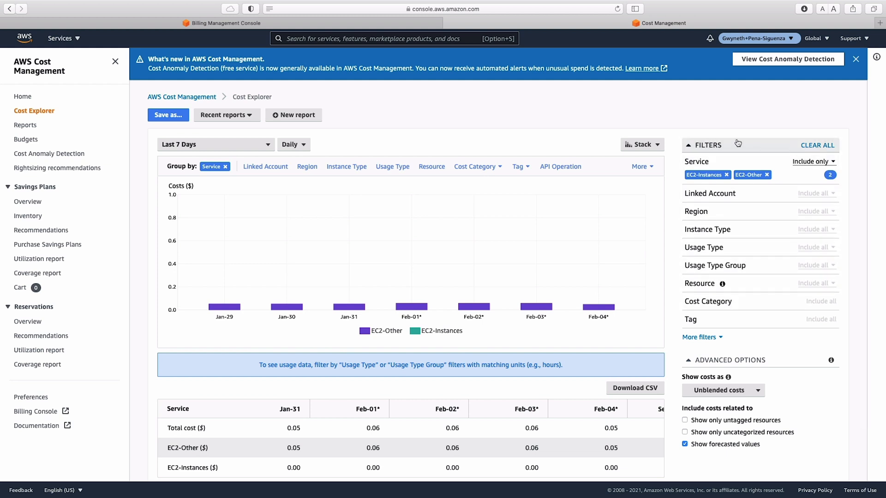
mouse_move(750, 217)
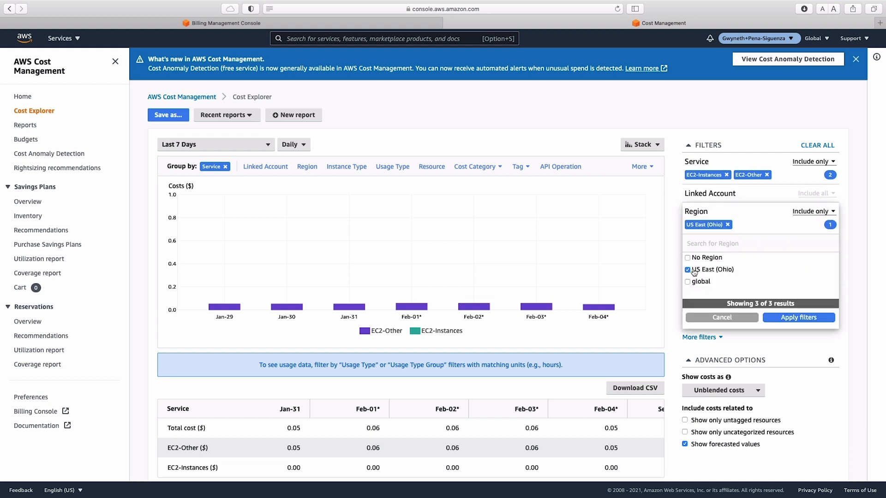
Apply the US East (Ohio) region filter and review the daily EC2-Other costs
click(797, 317)
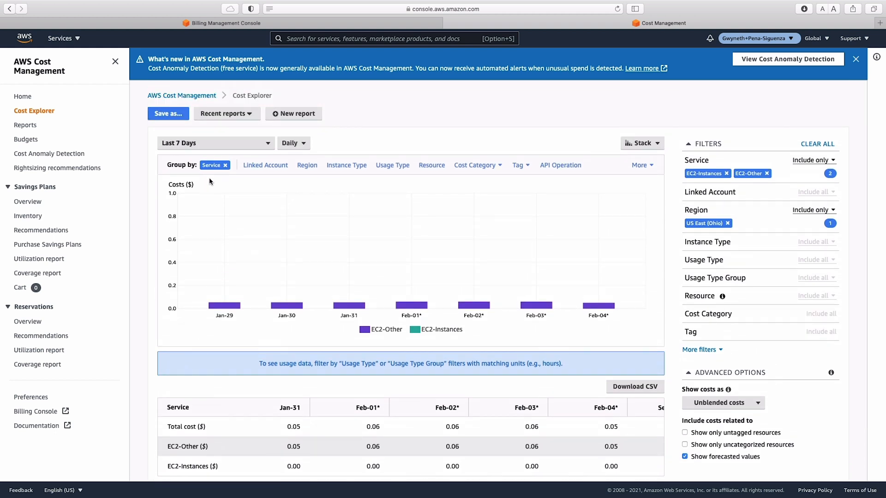
scroll(down, 3)
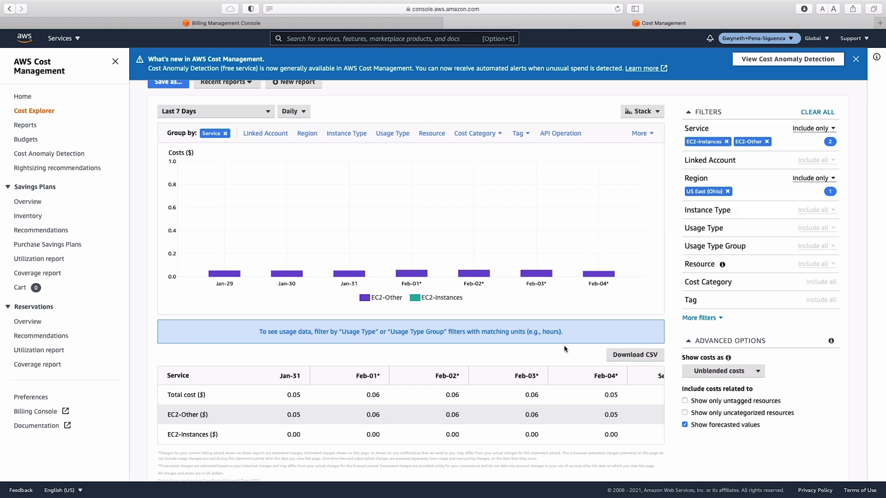
scroll(down, 3)
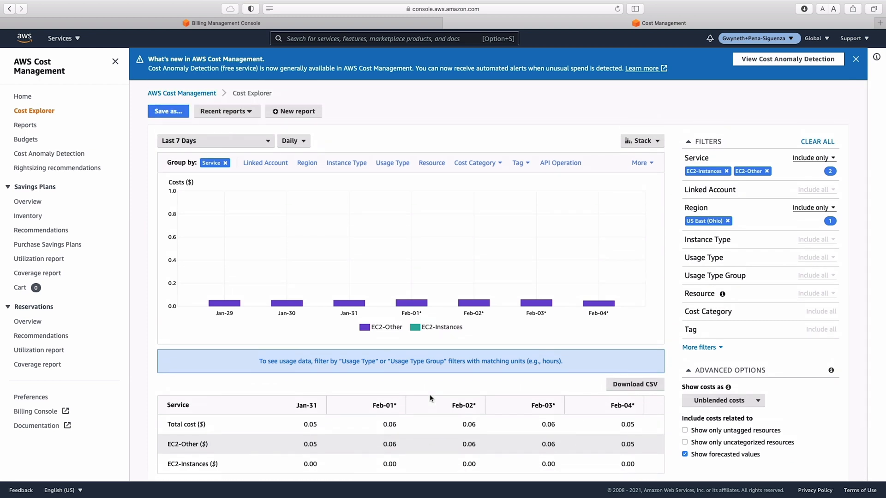
Save the filtered report under the title 'ec2 7 daily us east'
click(168, 111)
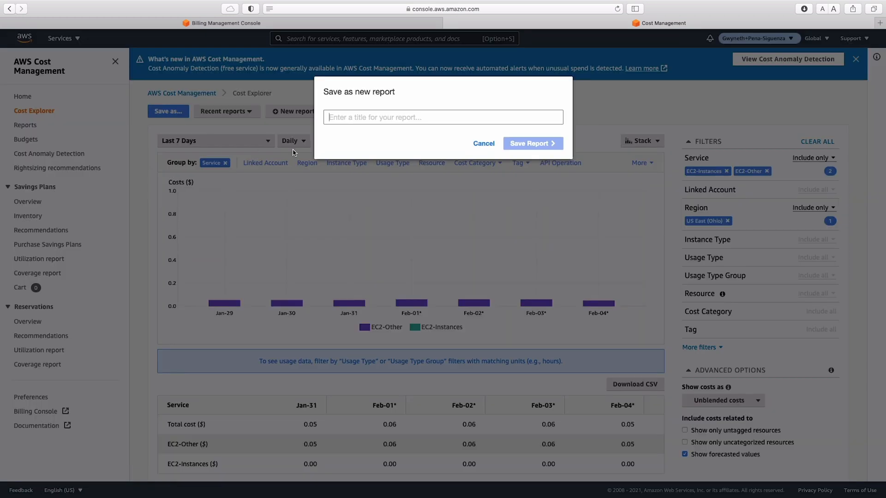
text(ec2 7 dai)
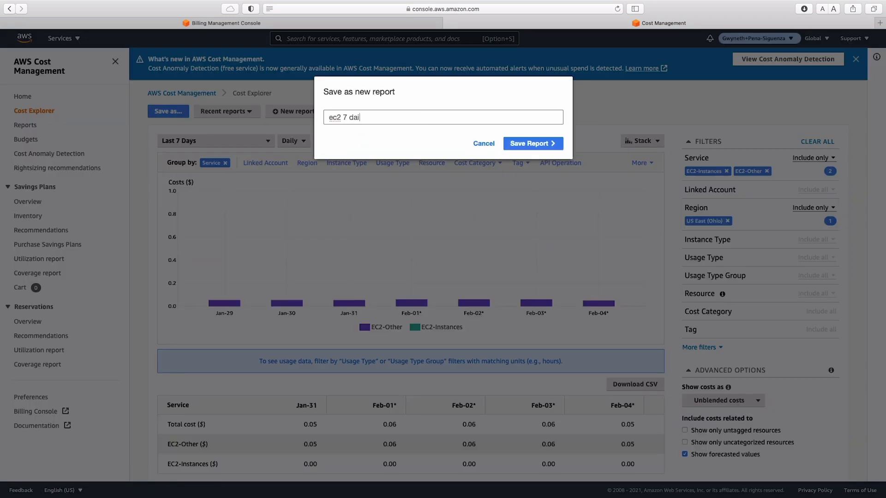
text(ly us)
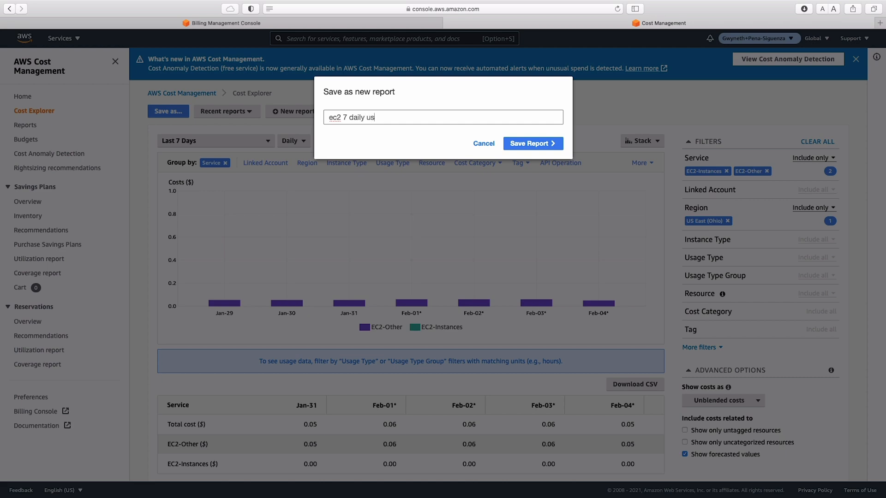
text(east)
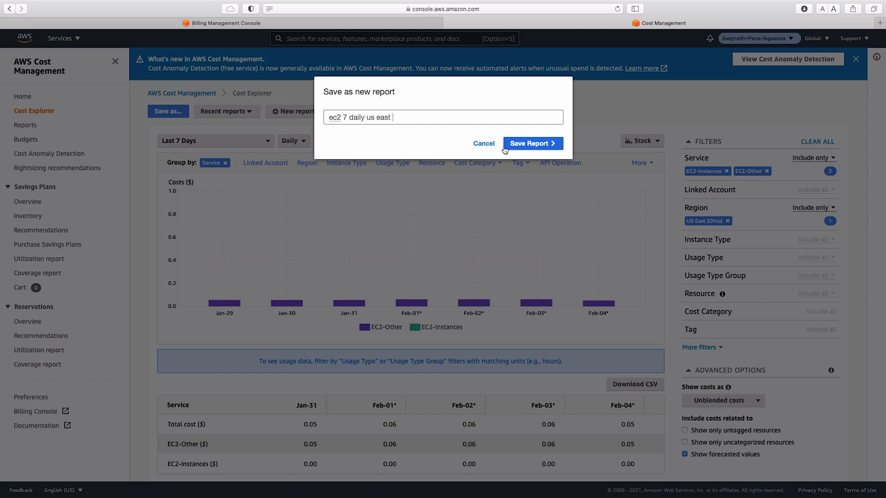
click(531, 143)
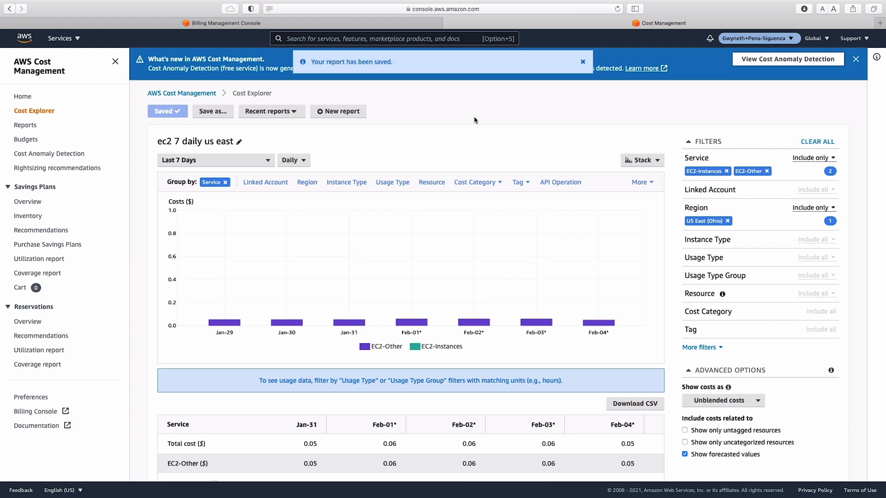
scroll(down, 3)
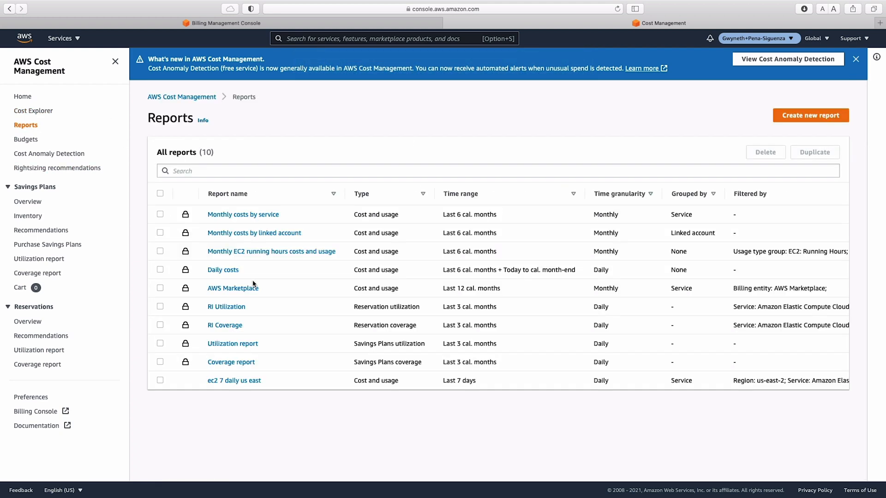
mouse_move(242, 396)
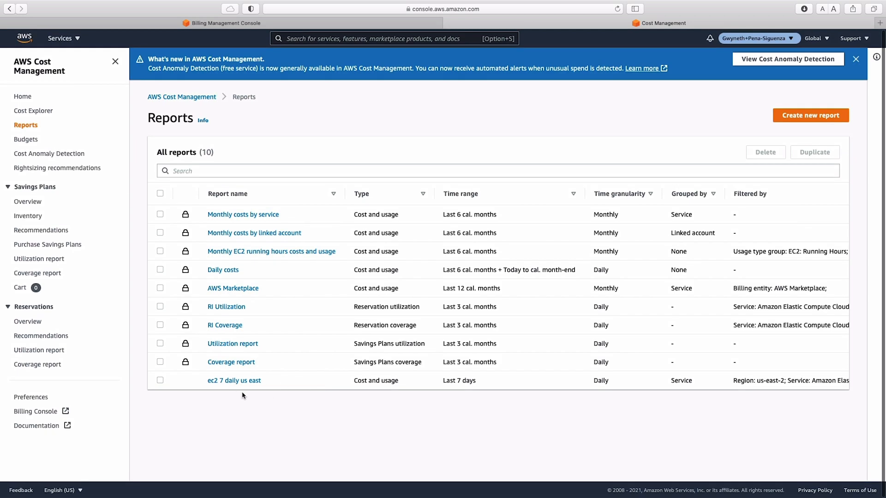
mouse_move(278, 112)
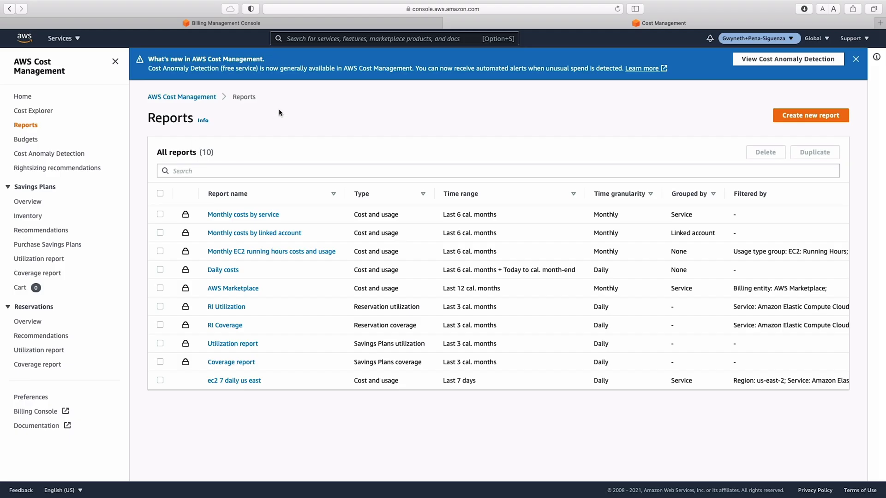
mouse_move(652, 212)
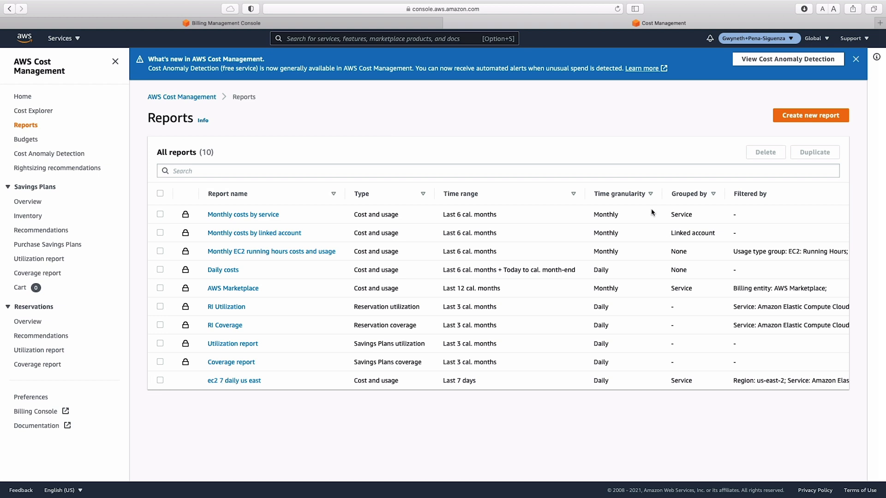
Select and then deselect the 'ec2 7 daily us east' row in the Reports list
click(160, 380)
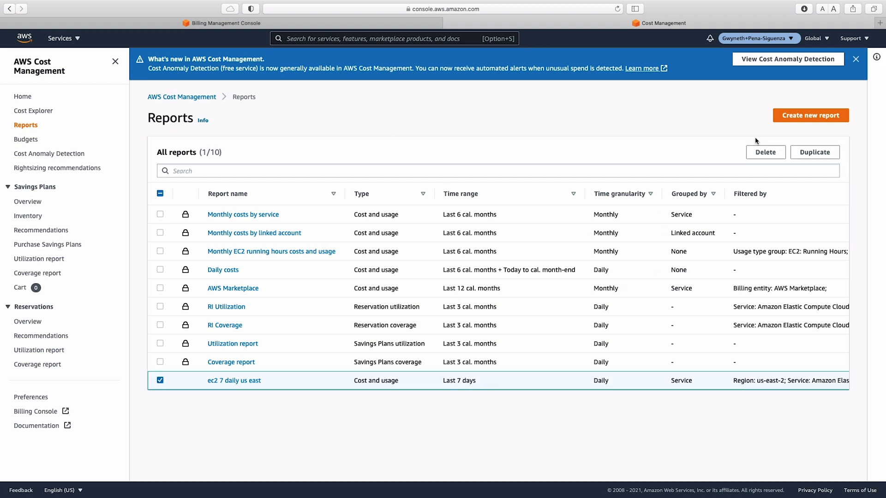
mouse_move(156, 393)
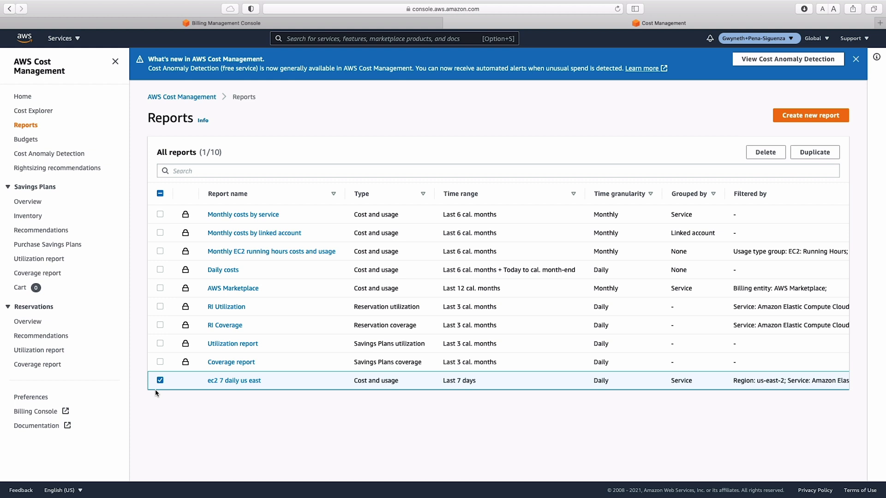
click(160, 380)
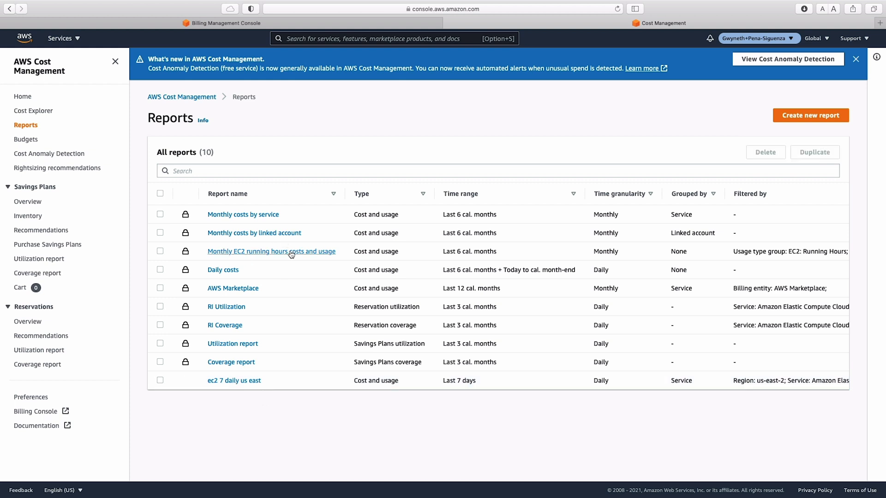
Open the 'Monthly EC2 running hours costs and usage' report and confirm costs.csv was downloaded
click(272, 251)
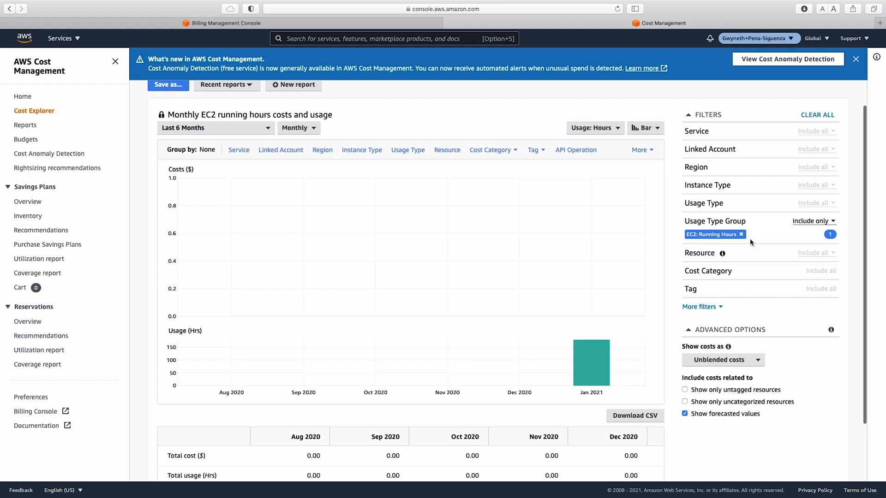
scroll(down, 3)
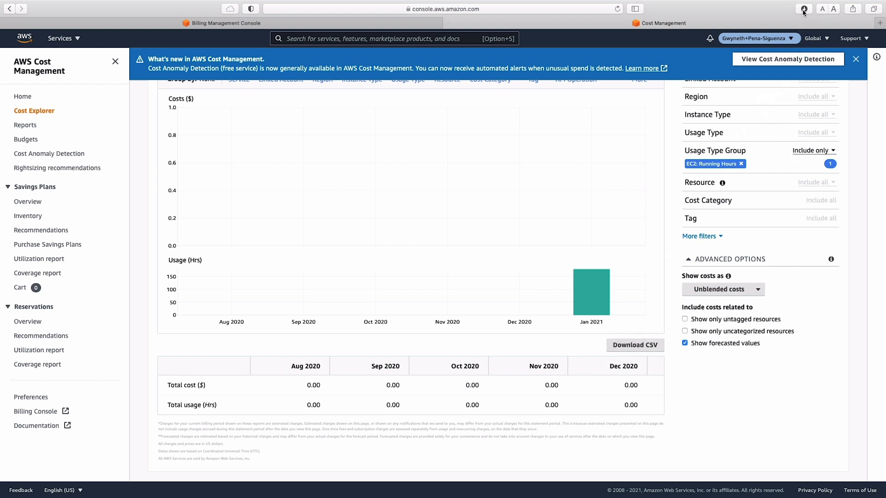
click(803, 8)
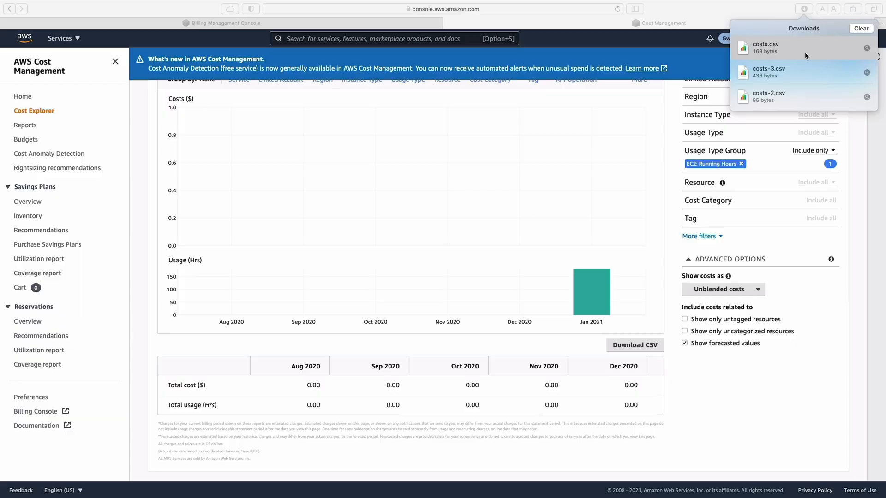